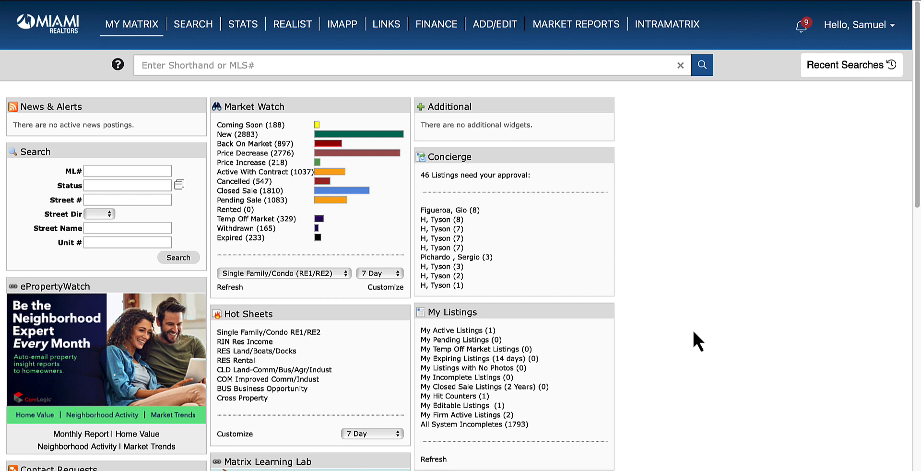
Go to the Auto Emails list from the My Matrix menu.
{"action": "left_click", "coordinate": [131, 24]}
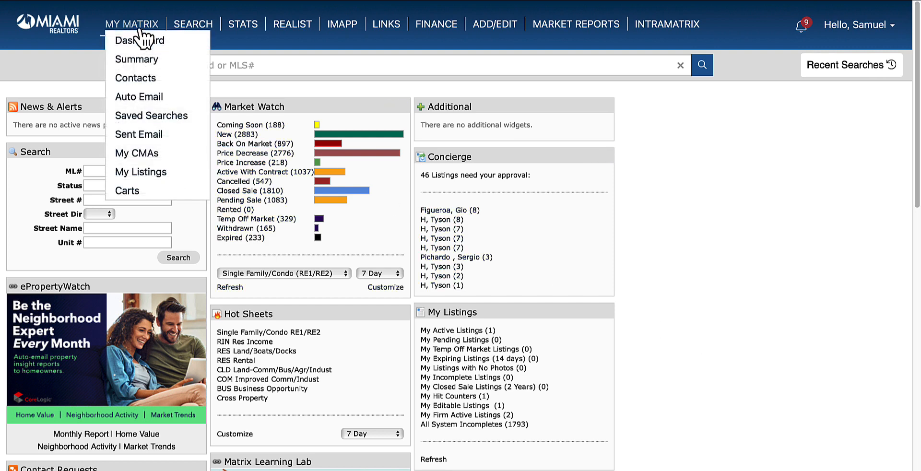
{"action": "mouse_move", "coordinate": [139, 96]}
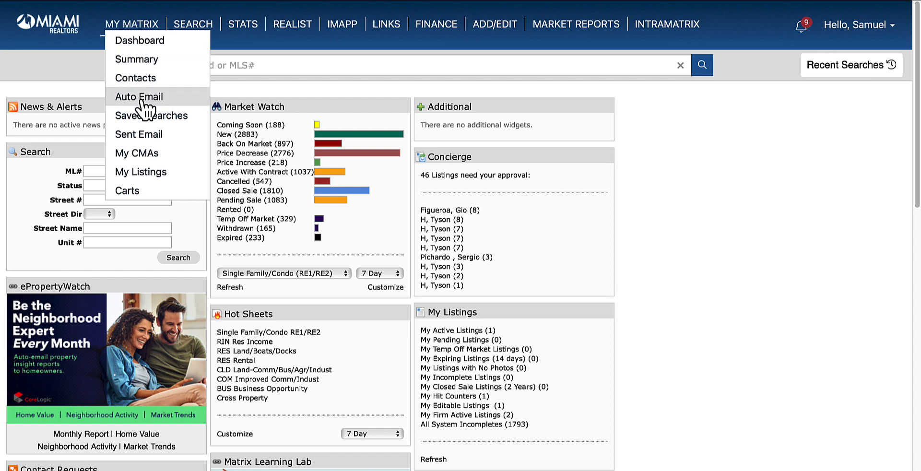
{"action": "mouse_move", "coordinate": [138, 96]}
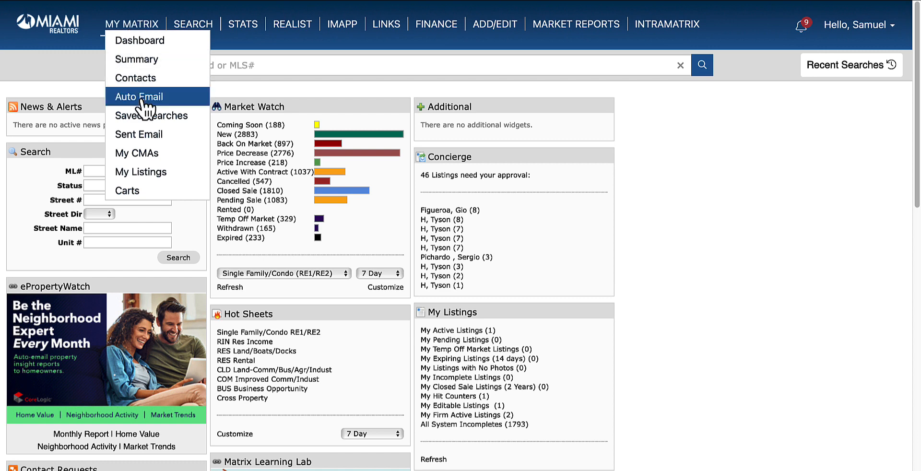
{"action": "left_click", "coordinate": [138, 96]}
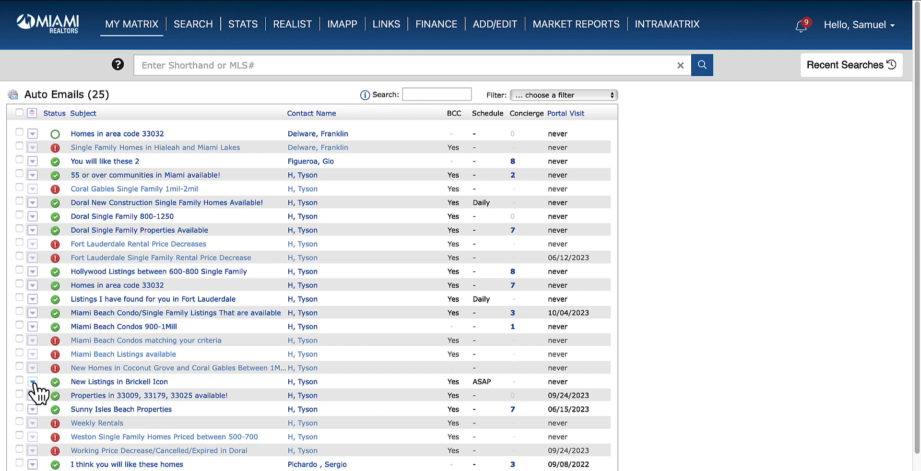
Show the settings of the 'New Listings in Brickell Icon' auto email.
{"action": "left_click", "coordinate": [33, 382]}
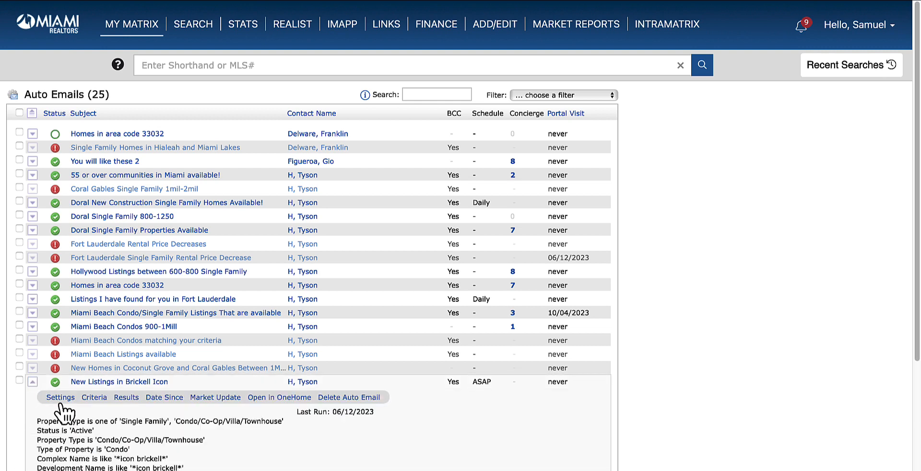
{"action": "left_click", "coordinate": [61, 398]}
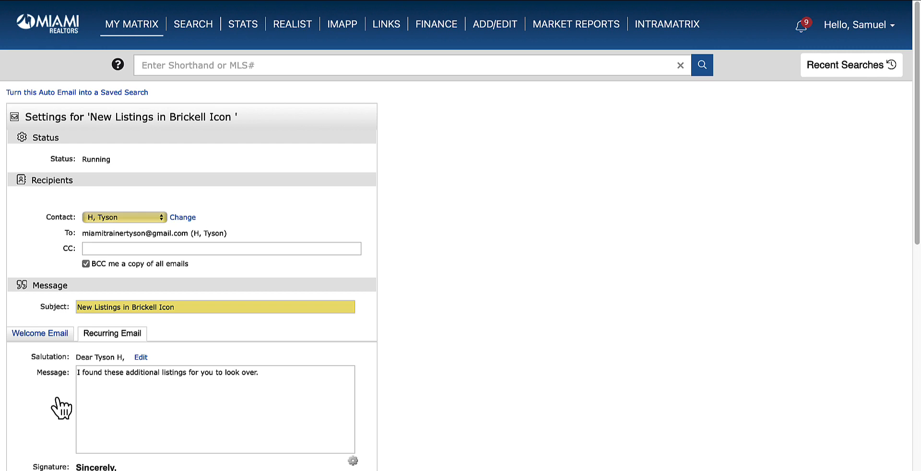
{"action": "mouse_move", "coordinate": [54, 412]}
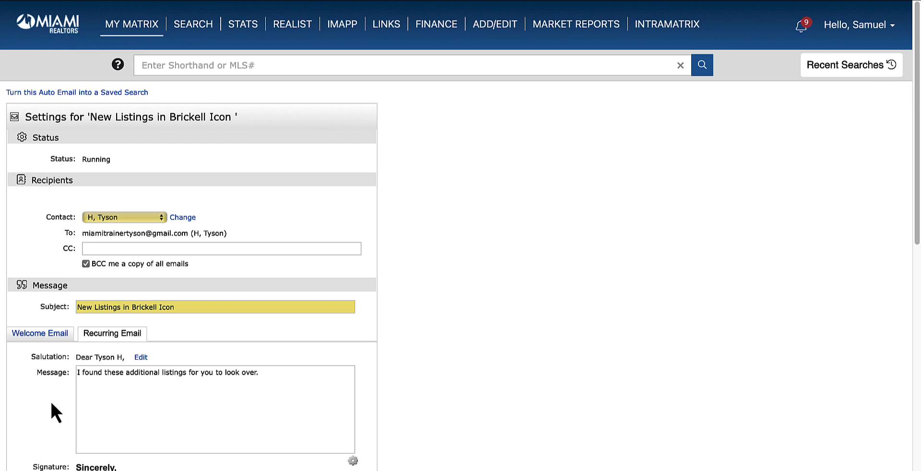
Enable concierge mode for the auto email and save, proceeding to approvals.
{"action": "scroll", "scroll_direction": "down", "scroll_amount": 3}
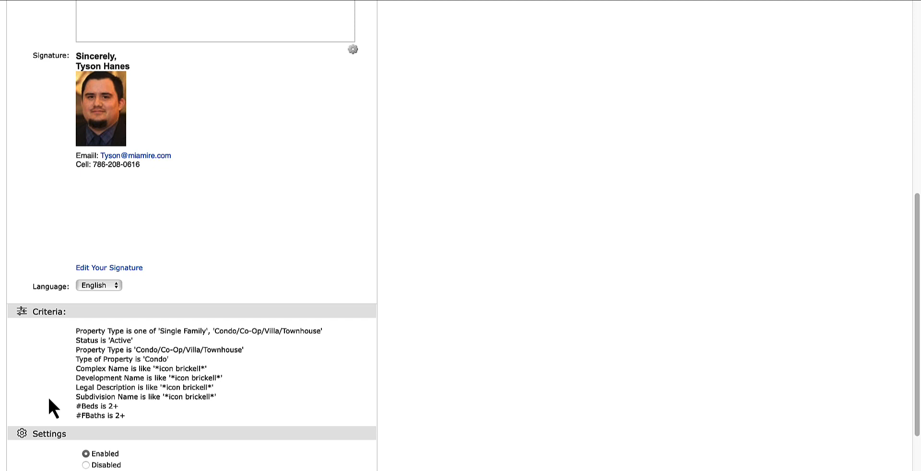
{"action": "scroll", "scroll_direction": "down", "scroll_amount": 3}
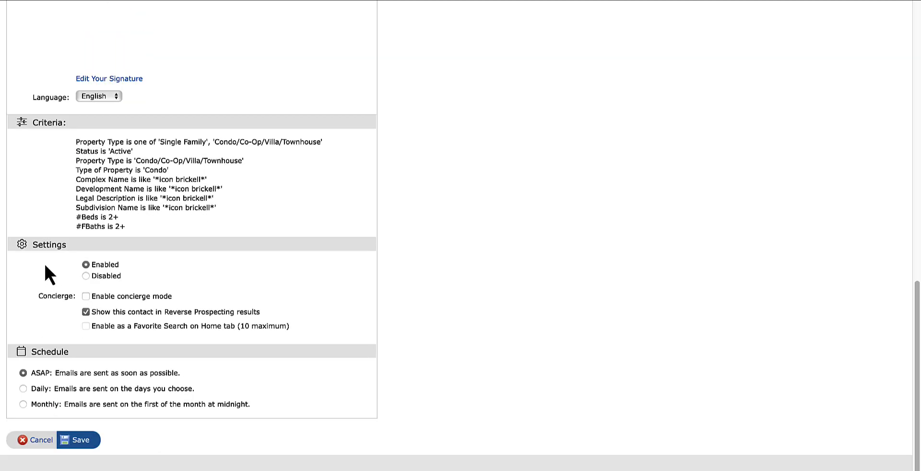
{"action": "mouse_move", "coordinate": [52, 246]}
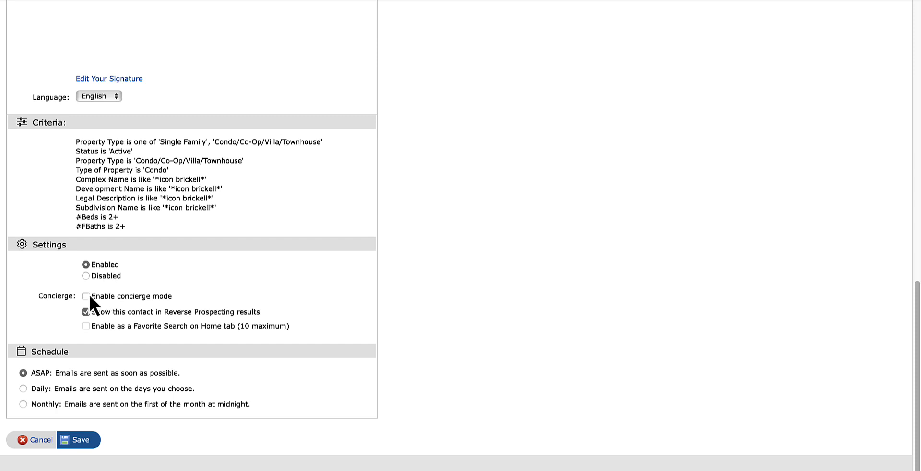
{"action": "left_click", "coordinate": [85, 297]}
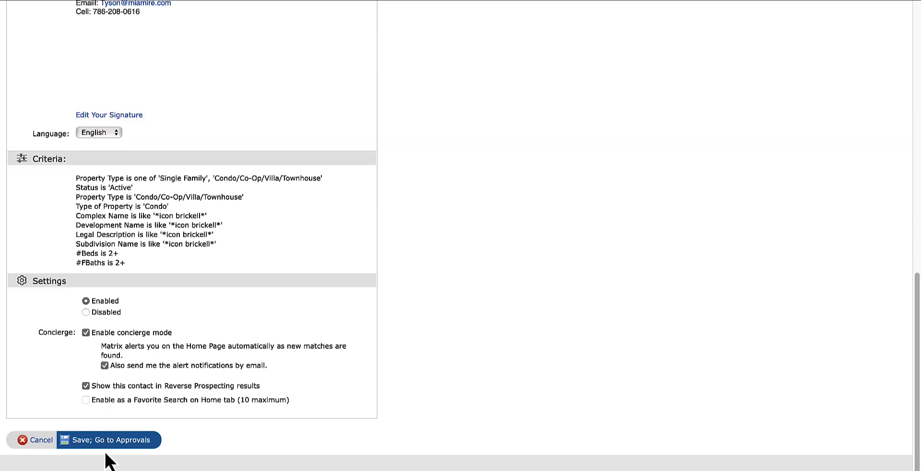
{"action": "mouse_move", "coordinate": [121, 440]}
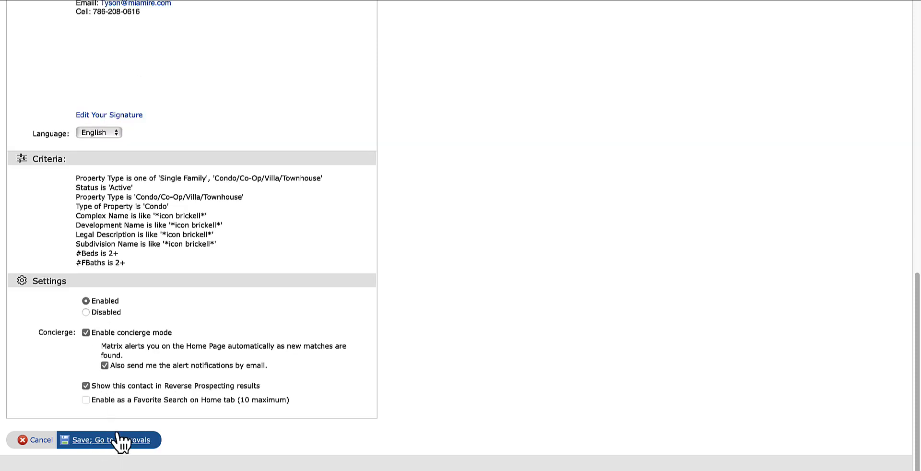
{"action": "left_click", "coordinate": [108, 440]}
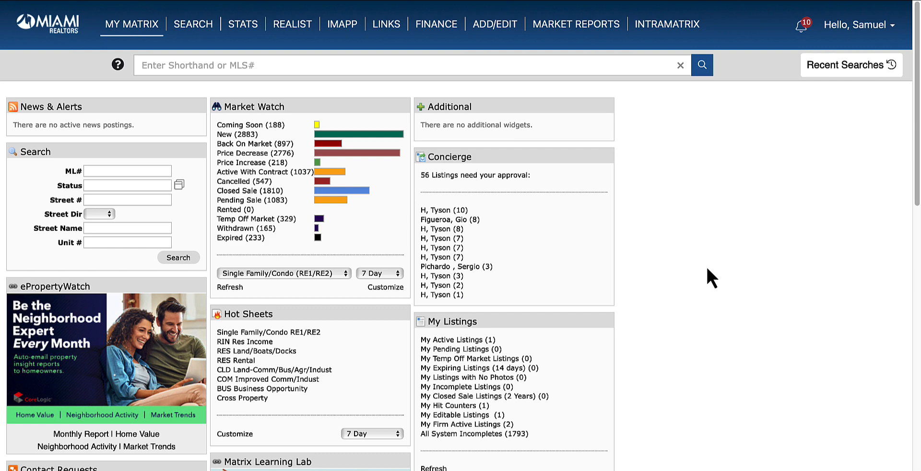
{"action": "mouse_move", "coordinate": [764, 114]}
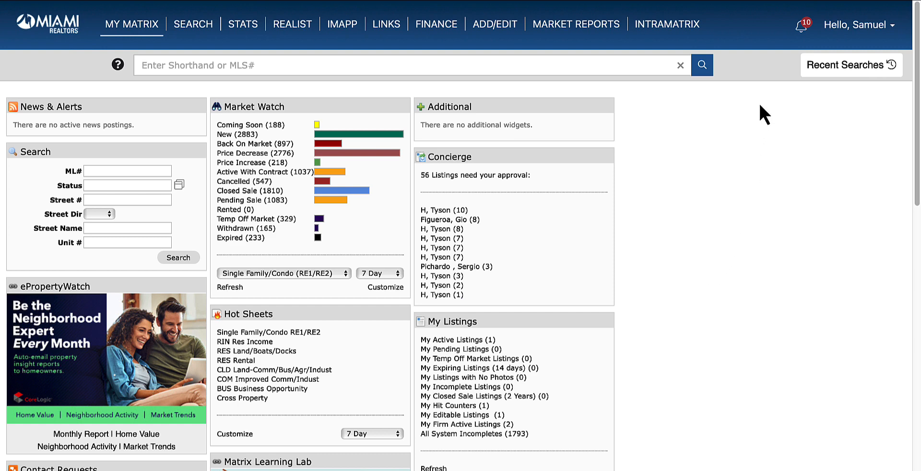
{"action": "mouse_move", "coordinate": [803, 25]}
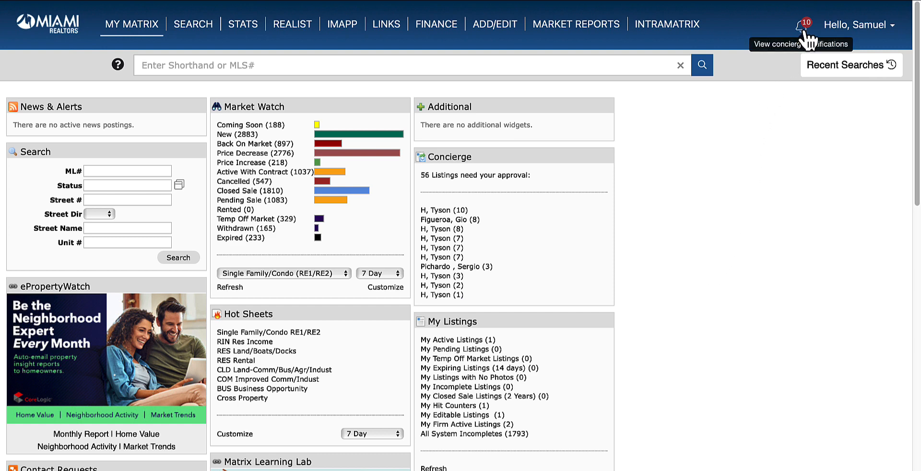
Reach the Concierge Approvals page for Brickell Icon via its notification.
{"action": "left_click", "coordinate": [800, 24]}
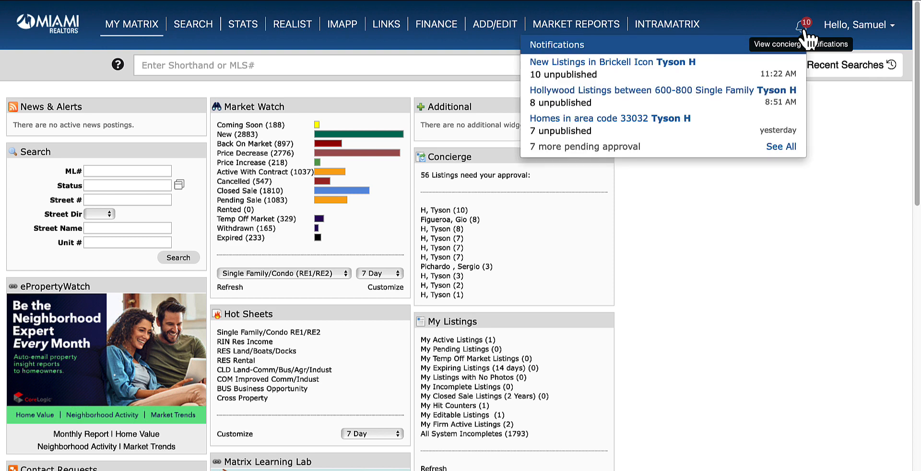
{"action": "mouse_move", "coordinate": [559, 67]}
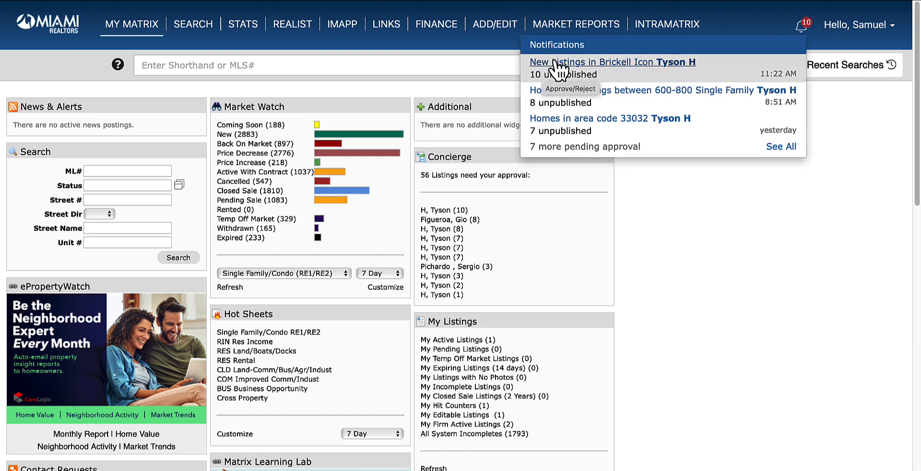
{"action": "mouse_move", "coordinate": [561, 68]}
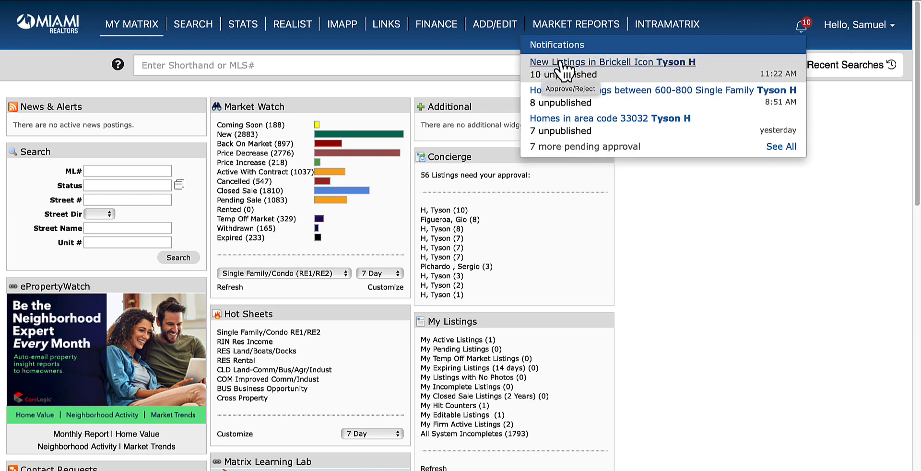
{"action": "left_click", "coordinate": [591, 62]}
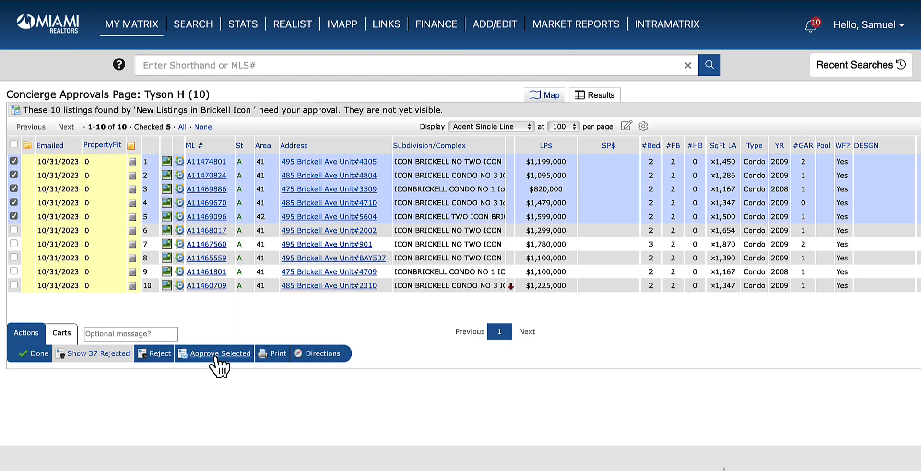
Approve the five checked Brickell Icon listings and select a remaining pending one.
{"action": "left_click", "coordinate": [221, 353]}
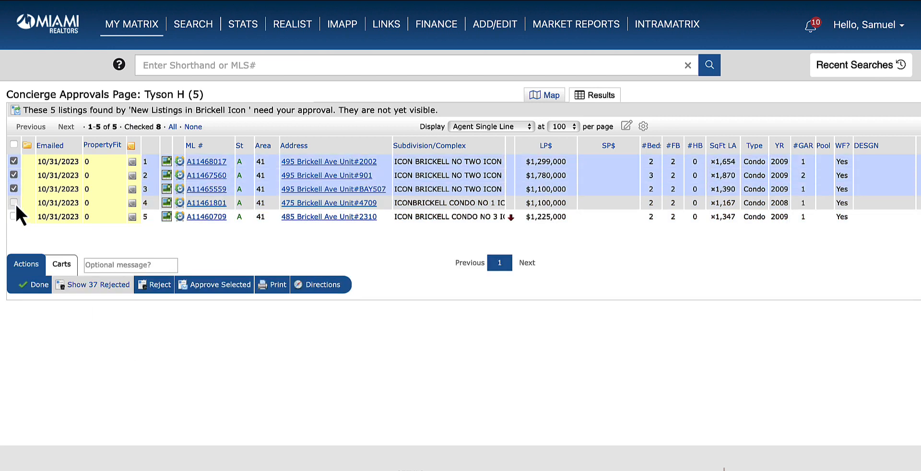
{"action": "left_click", "coordinate": [13, 144]}
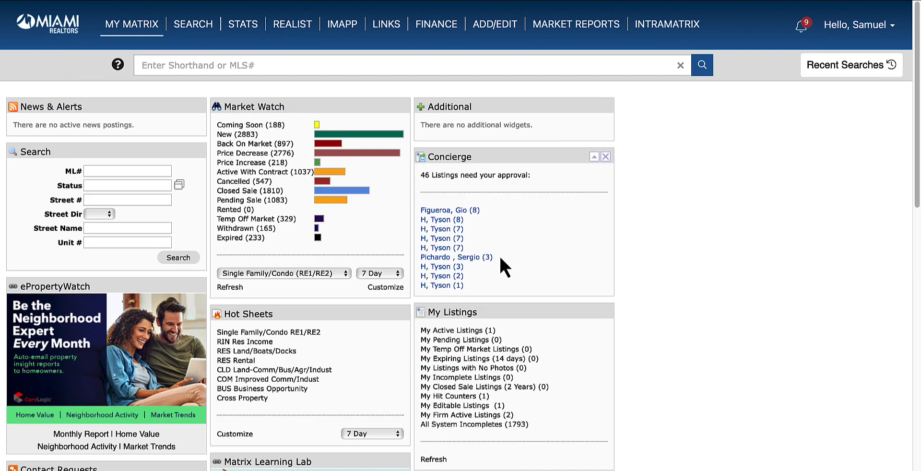
{"action": "mouse_move", "coordinate": [514, 250]}
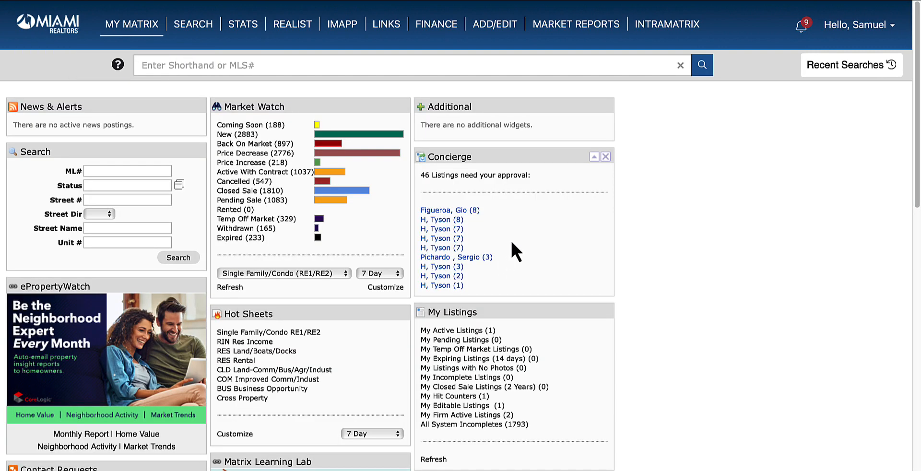